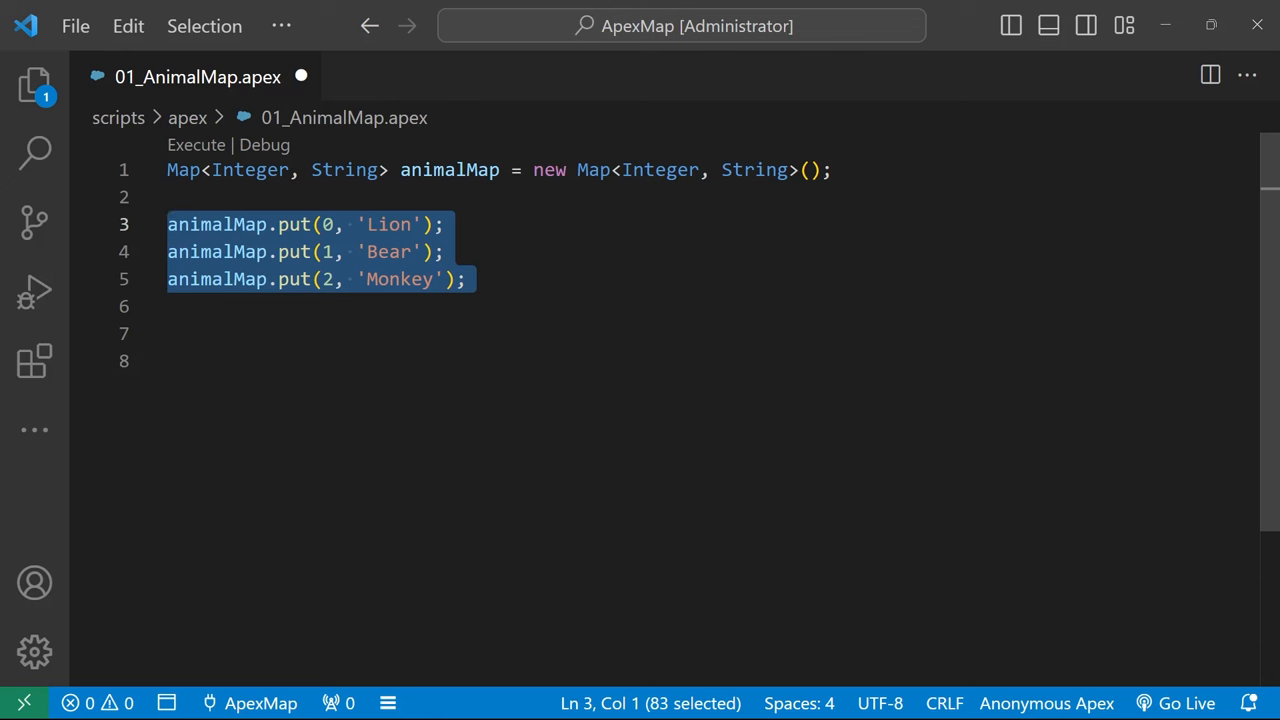
Add an example line retrieving a value from animalMap with String animal = animalMap.get(2);.
{"action": "type", "text": "String animal = animalMap.get(2);"}
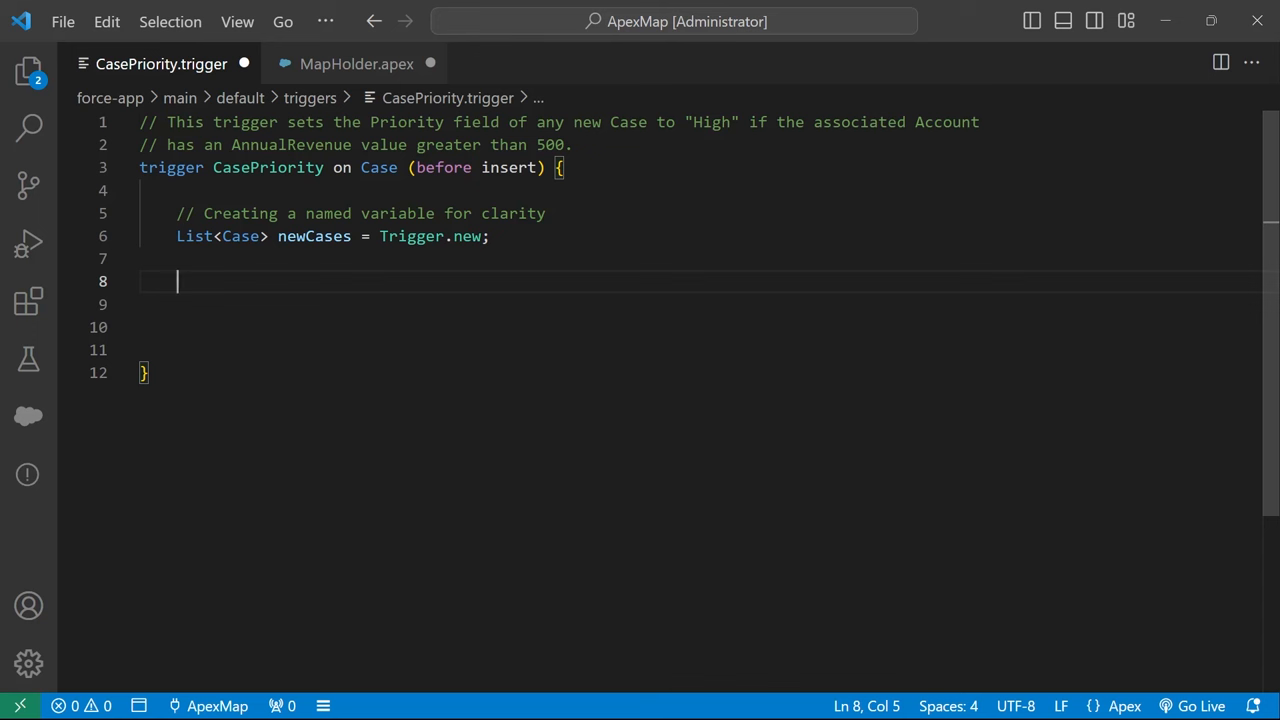
Write the casesWithAccountInfo SOQL query, note it fails because newCases has no Ids, then remove it.
{"action": "type", "text": "List<Case> casesWithAccountInfo = [SELECT Id, Account.AnnualRevenue FROM Case WHERE Id IN :newCases];"}
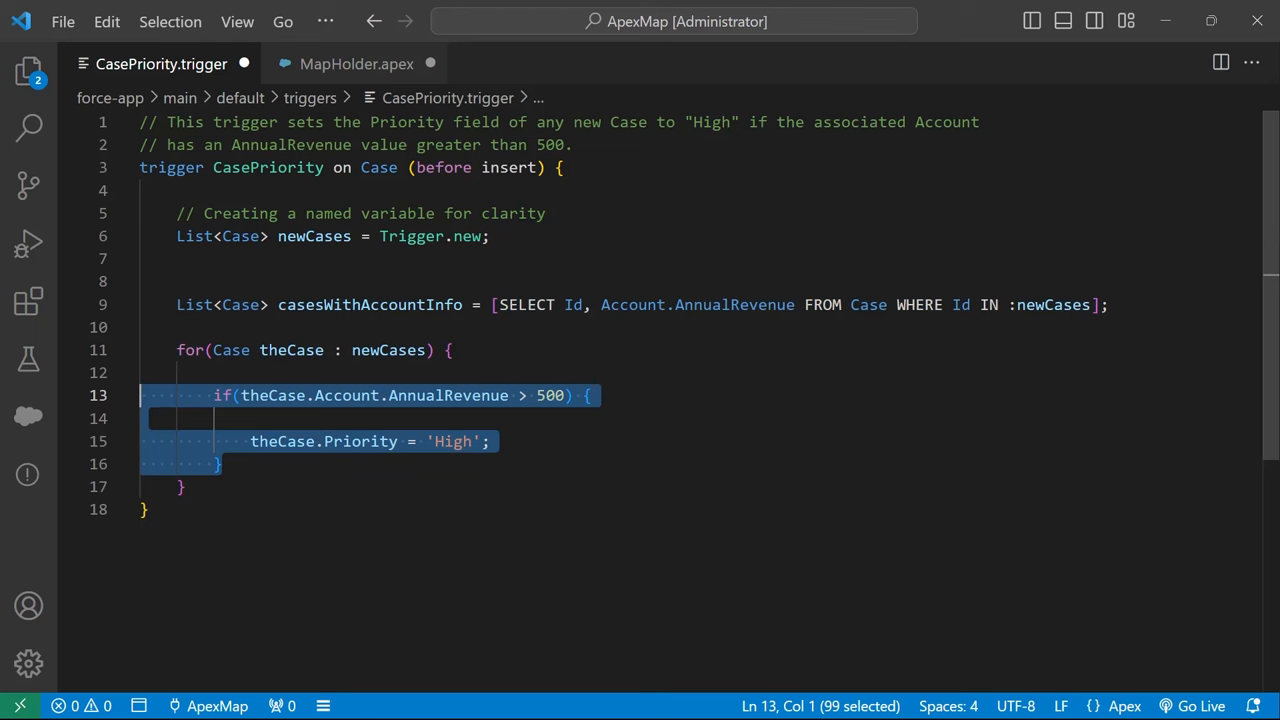
{"action": "type", "text": "// This doesn't work because the List<Case> \"newCases\" does not yet have Ids"}
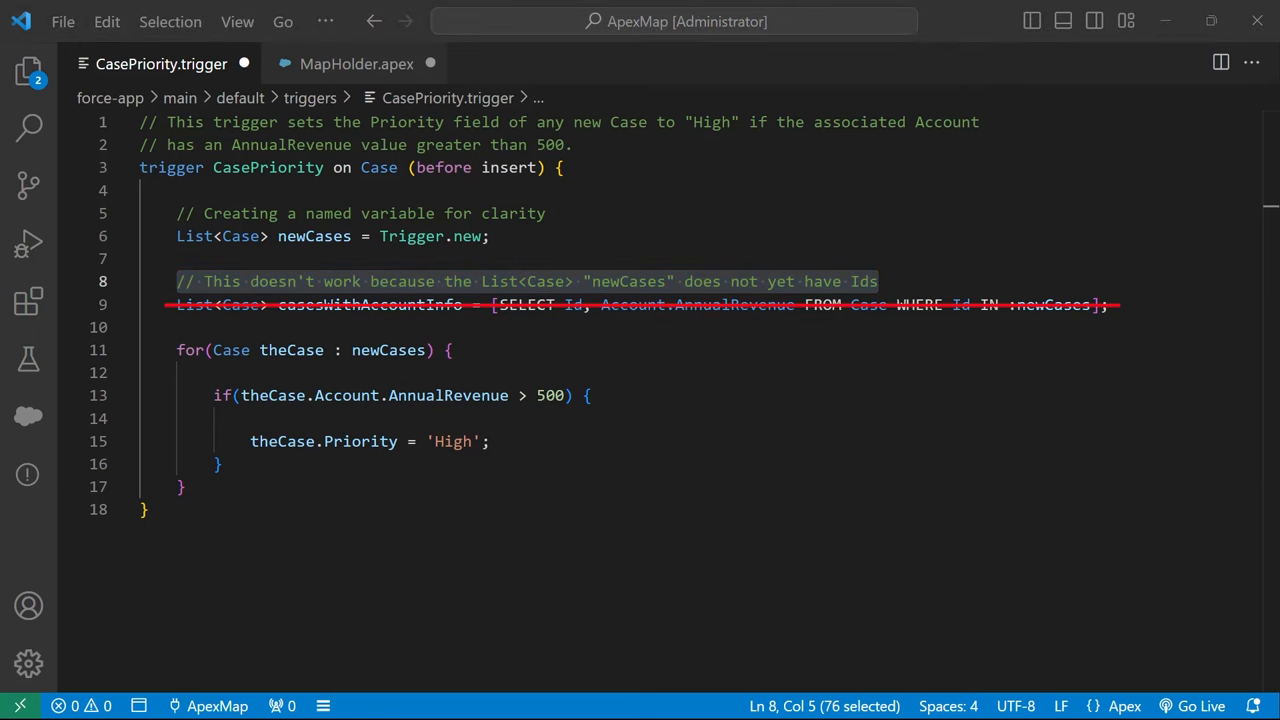
{"action": "key", "text": "Delete"}
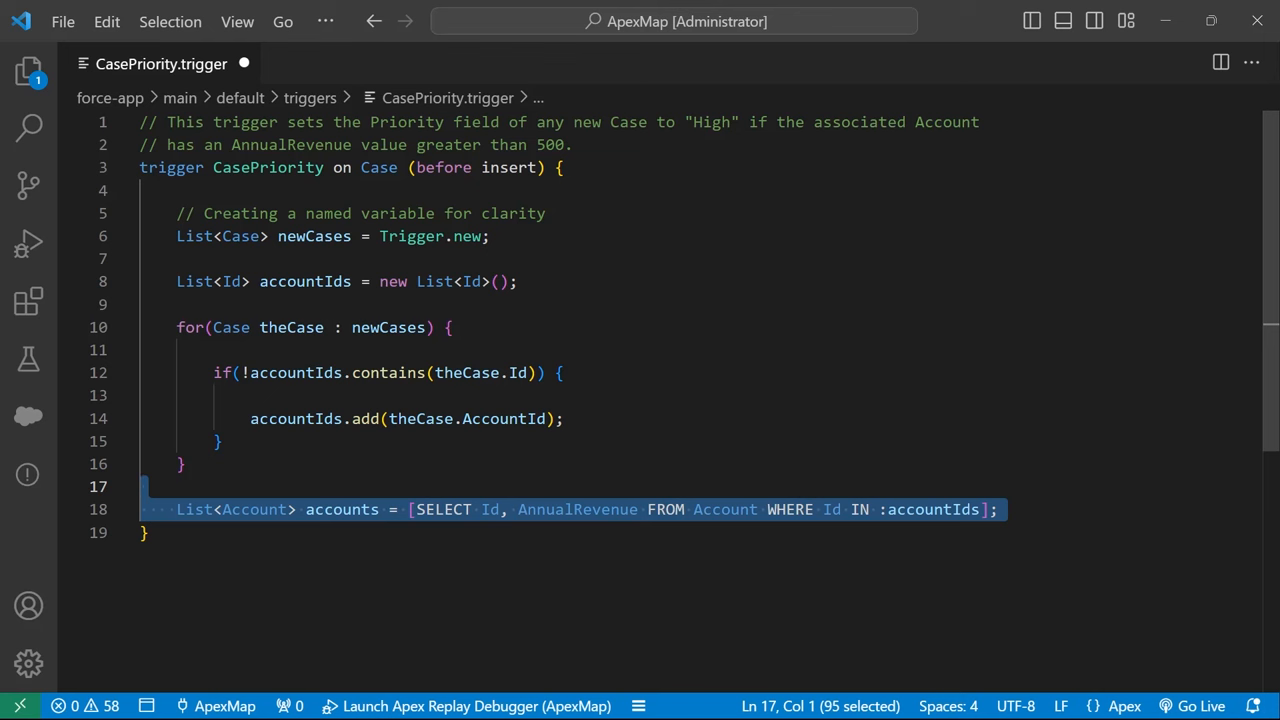
Inside the newCases loop, fetch each case's Account with accountMap.get(theCase.AccountId) into caseAccount.
{"action": "scroll", "scroll_direction": "down", "scroll_amount": 3}
{"action": "type", "text": "Map<Id, Account> accountMap = new Map<Id, Account>(accounts);"}
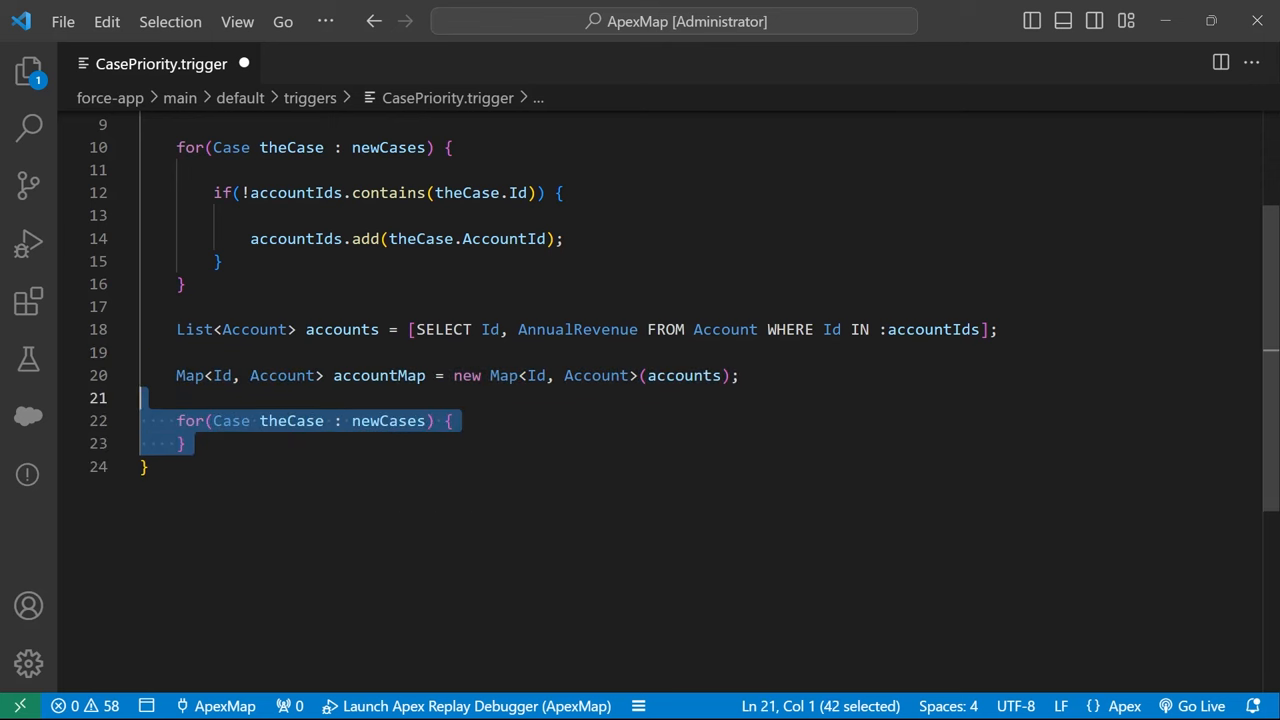
{"action": "type", "text": "Account caseAccount = accountMap.get(theCase.AccountId);"}
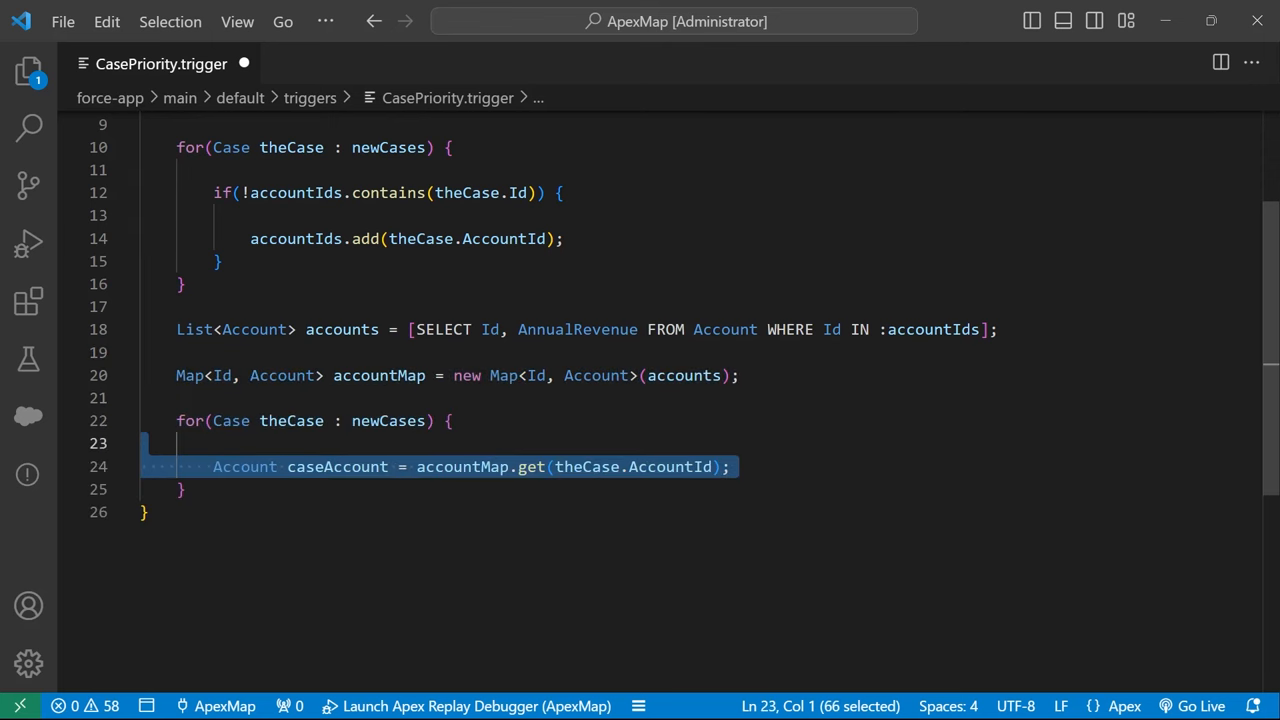